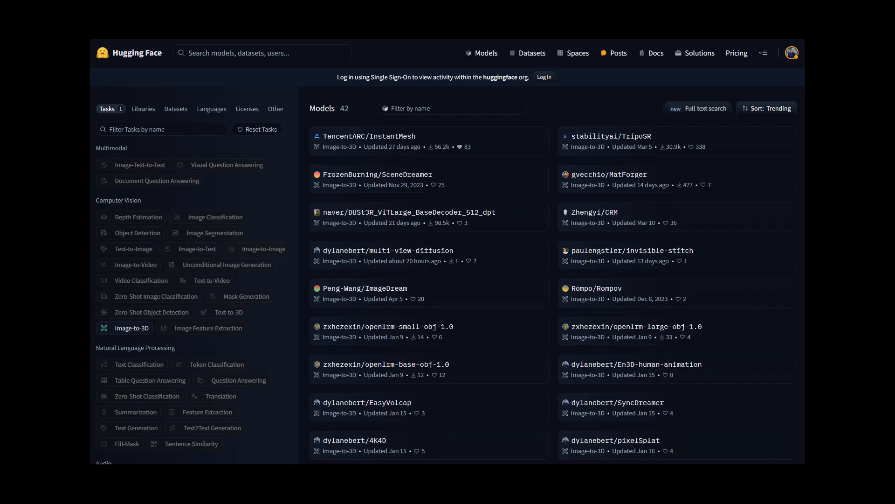
- Open the multi-view-diffusion notebook in Colab from the Image-to-3D listing
{"action": "left_click", "coordinate": [387, 250]}
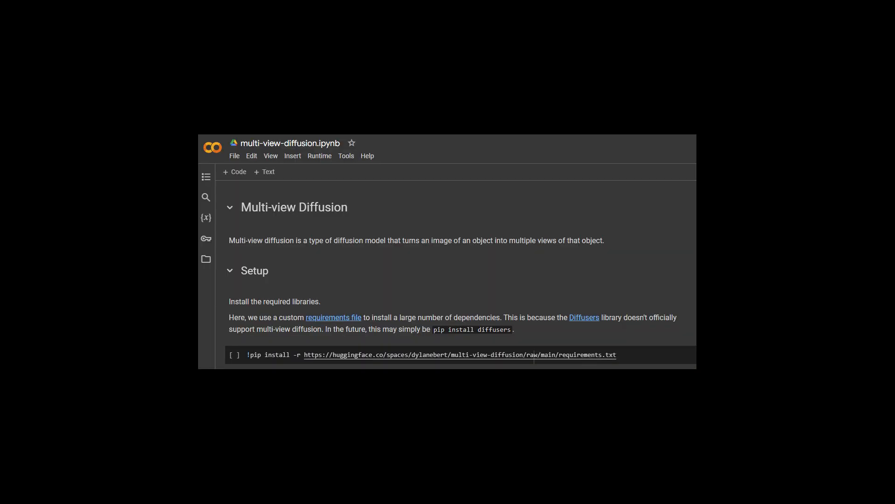
- Run the Setup and Pipeline cells from the Runtime menu
{"action": "left_click", "coordinate": [124, 21]}
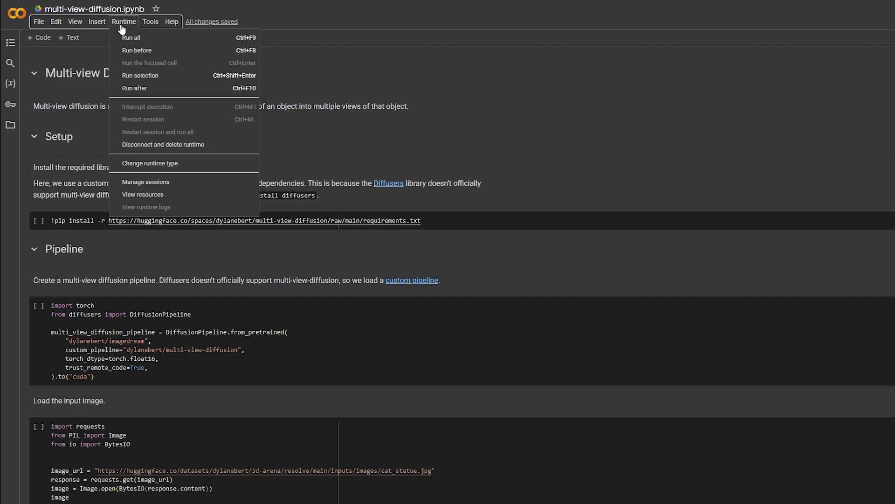
{"action": "left_click", "coordinate": [150, 163]}
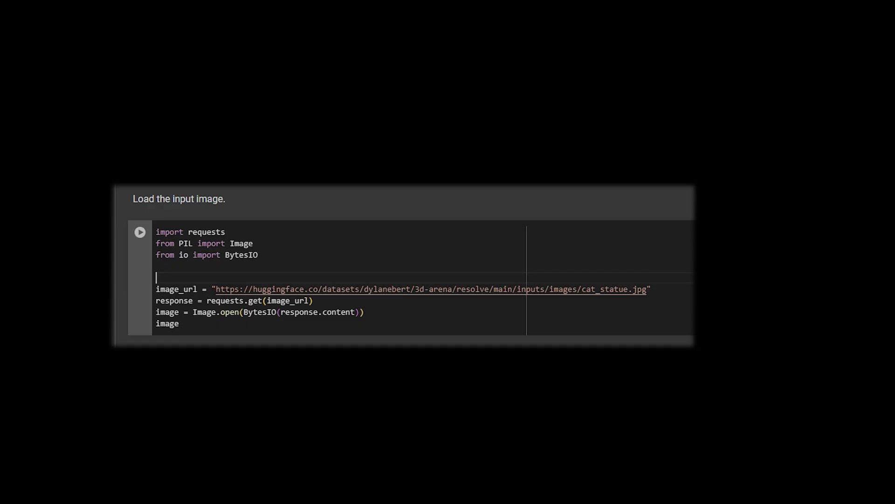
- Run the 'Load the input image' cell and scroll to the cat statue output
{"action": "left_click", "coordinate": [140, 231]}
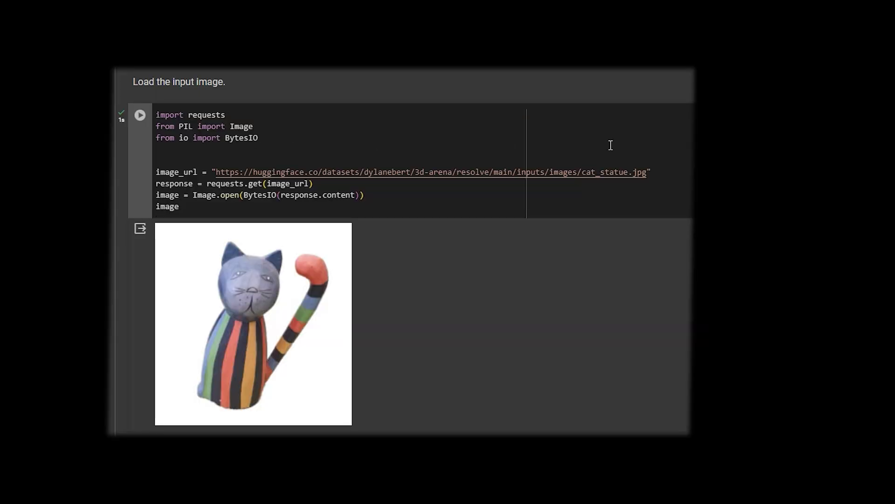
{"action": "scroll", "scroll_direction": "down", "scroll_amount": 3}
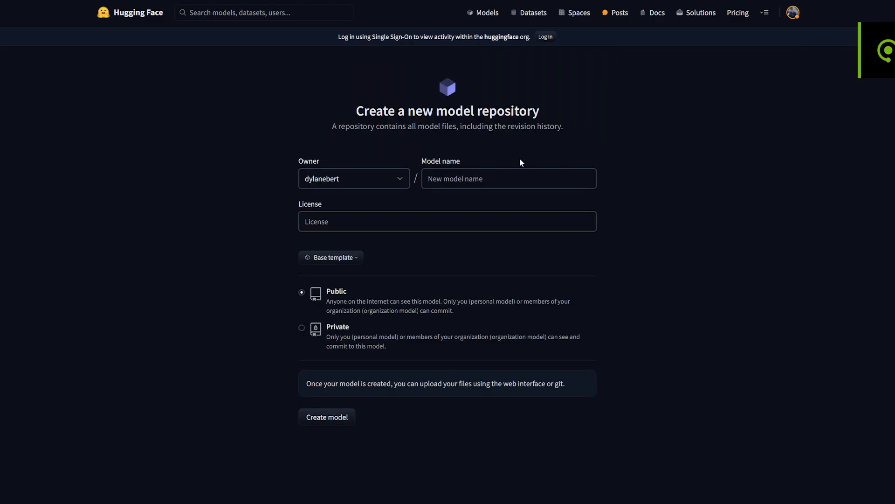
- Start a new access token with Read type
{"action": "left_click", "coordinate": [326, 417]}
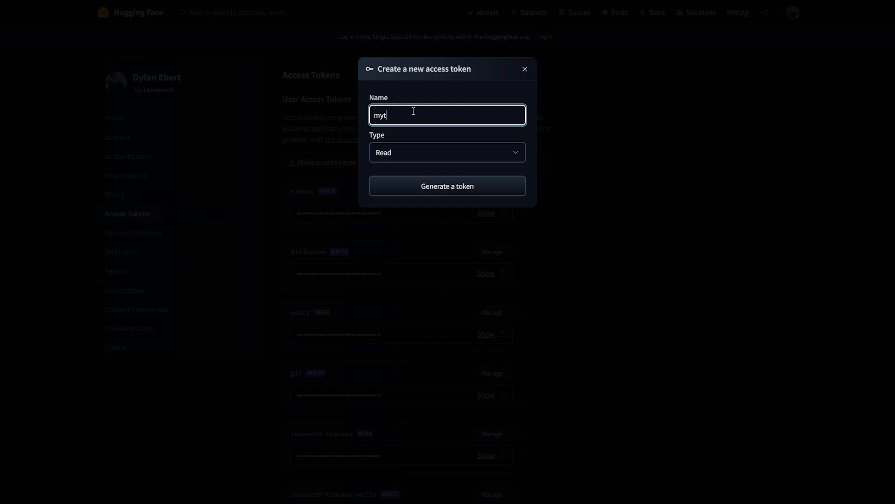
- Generate the token and switch the pipeline path to dylanebert/my-multi-view-diffusion
{"action": "left_click", "coordinate": [499, 406]}
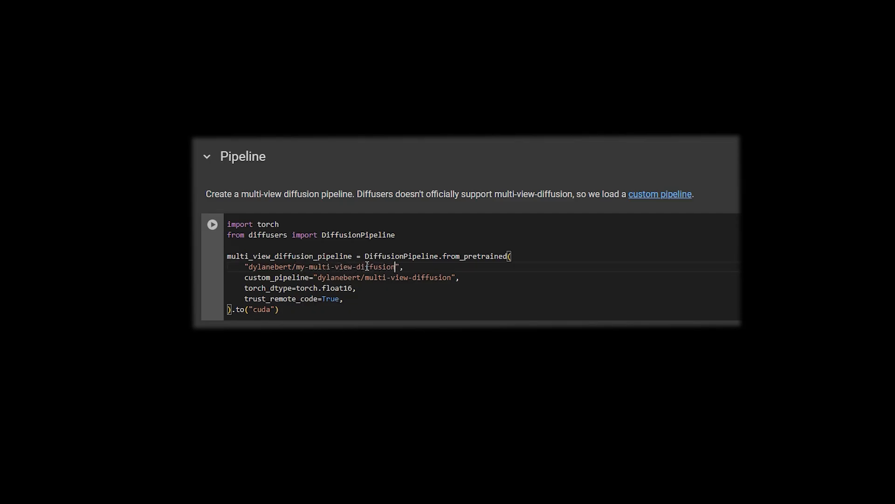
- Add demo = gr.Interface(fn=run, inputs="image", outputs="image") and run the Gradio Demo cell
{"action": "scroll", "scroll_direction": "down", "scroll_amount": 3}
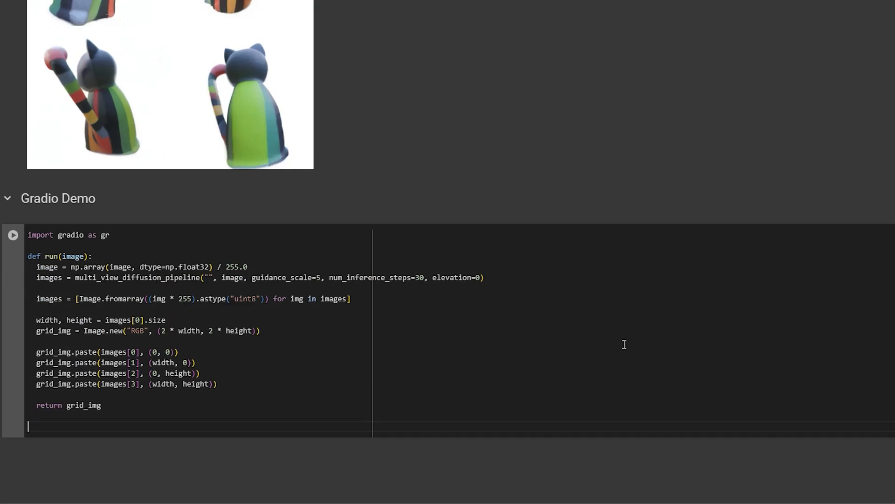
{"action": "type", "text": "demo = gr.Interface"}
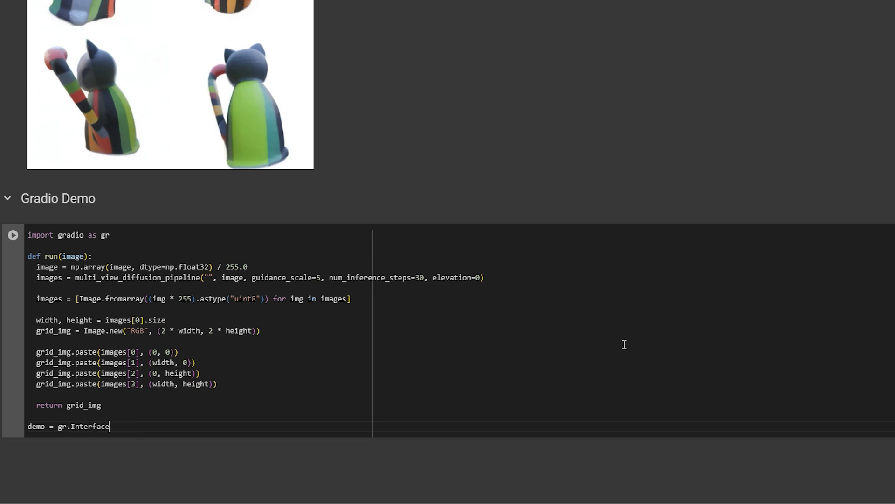
{"action": "type", "text": "(fn=run, inputs=\"image\", outputs=\"image\")"}
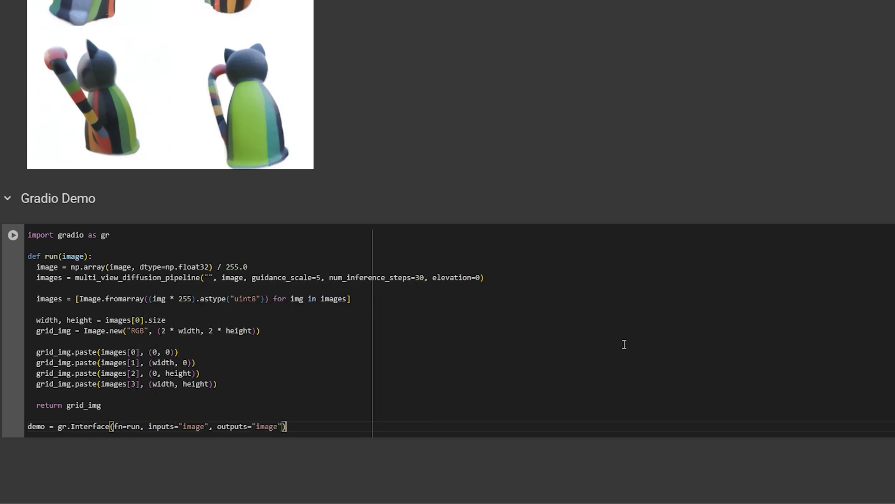
{"action": "left_click", "coordinate": [13, 236]}
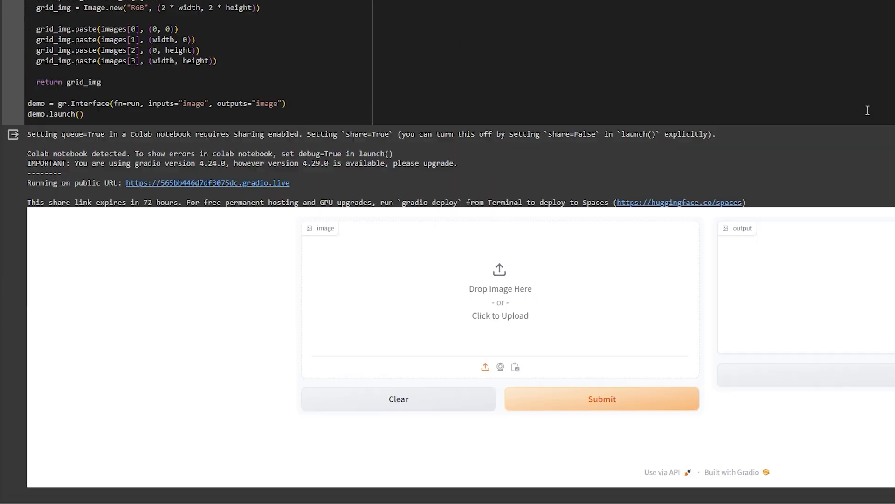
- Create the my-multi-view-diffusion Gradio Space and start a new app.py file
{"action": "left_click", "coordinate": [601, 398]}
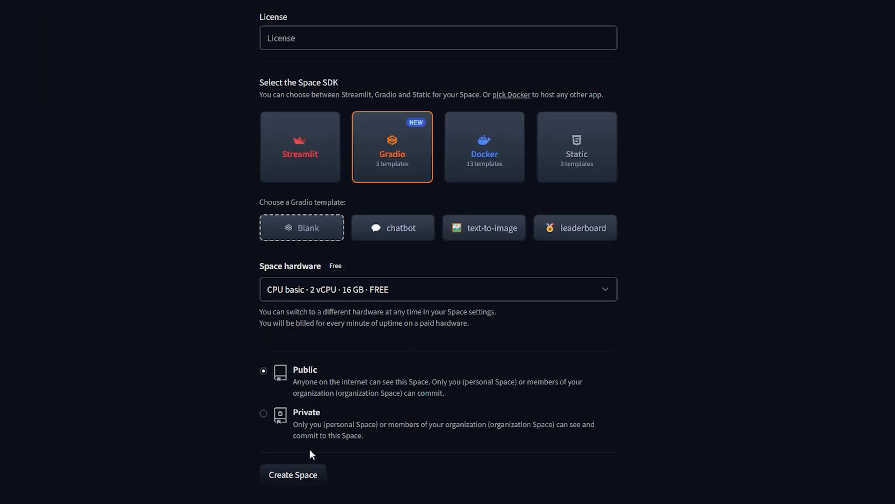
{"action": "left_click", "coordinate": [293, 475]}
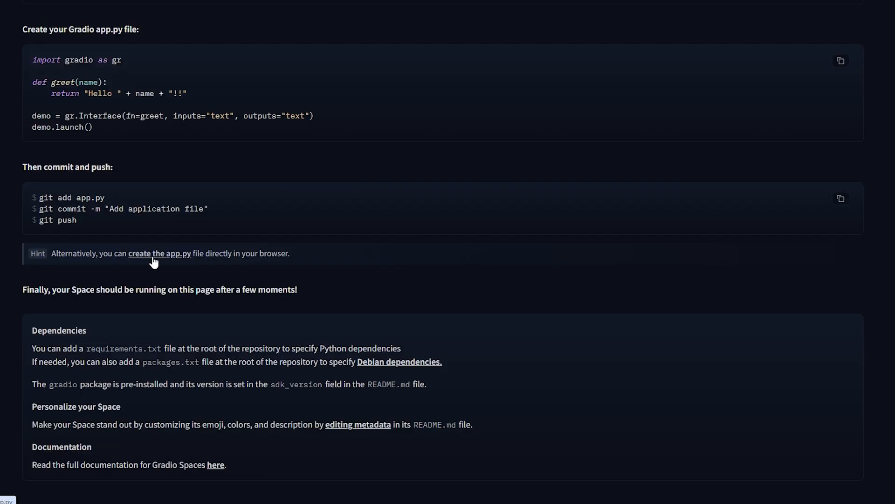
{"action": "left_click", "coordinate": [160, 252]}
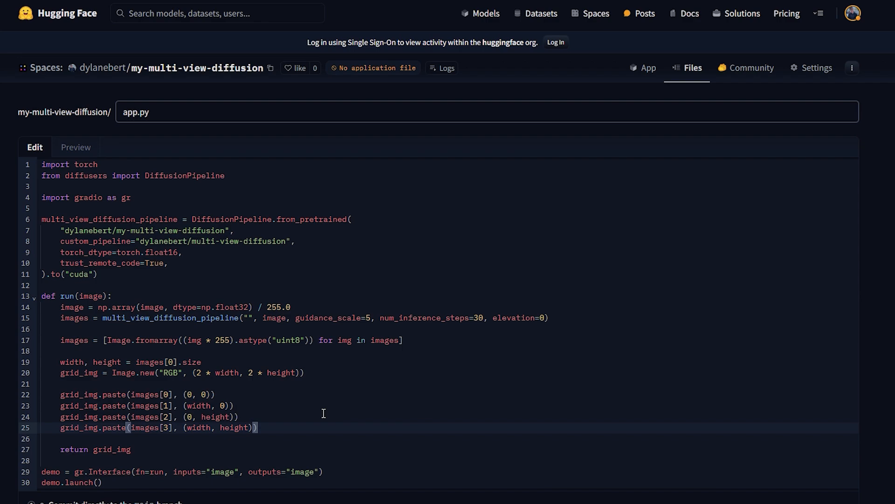